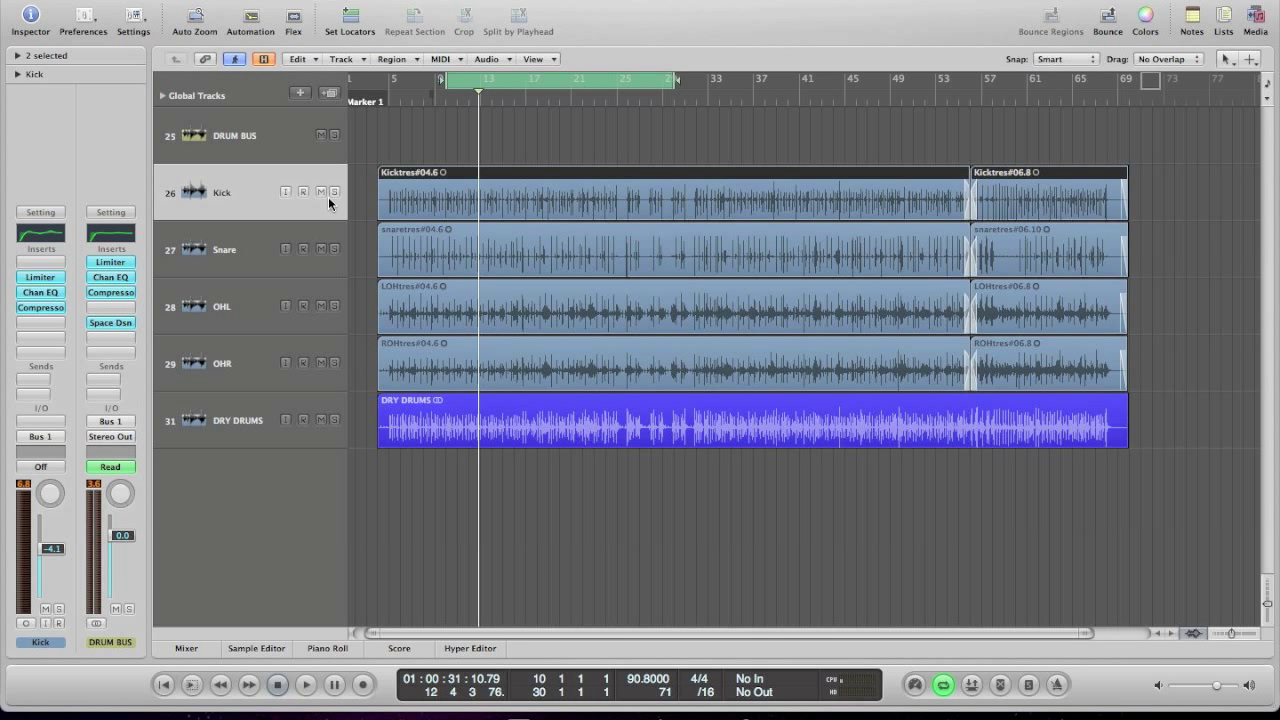
# Step: Solo the Kick track, then briefly play and stop the song to hear it alone
pyautogui.click(335, 192)
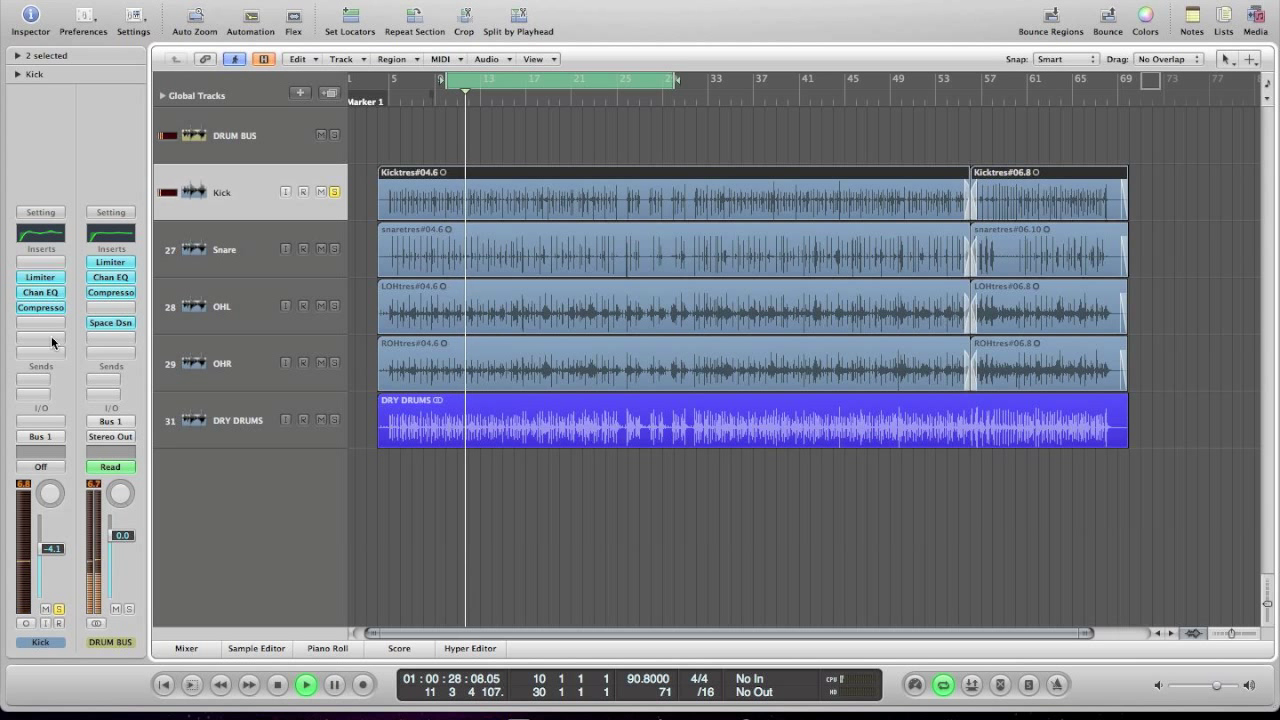
pyautogui.click(305, 685)
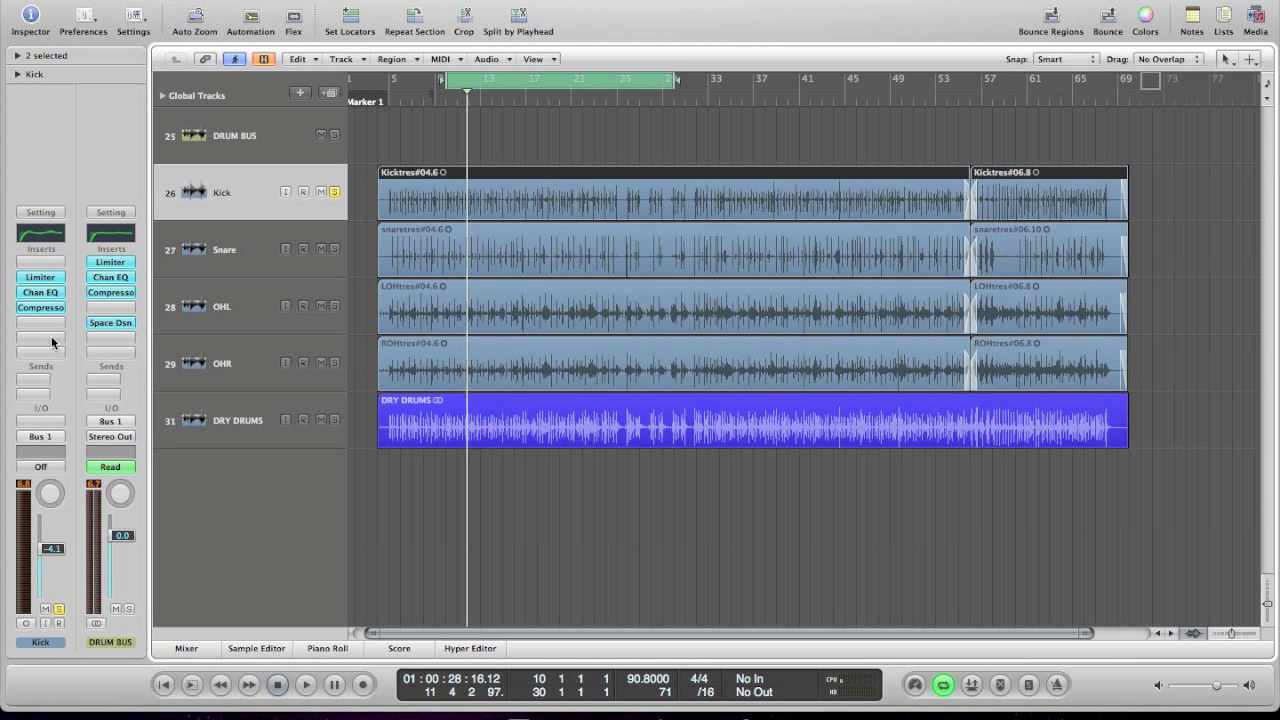
pyautogui.moveTo(48, 263)
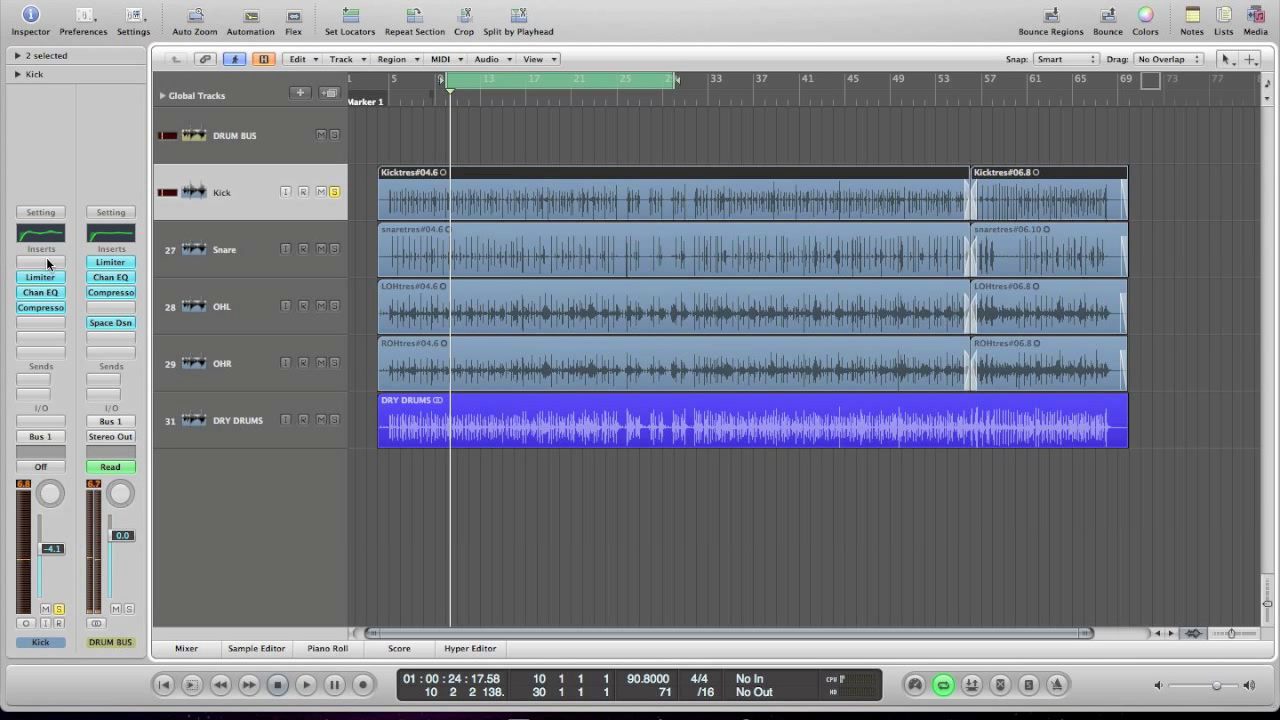
# Step: Insert a mono Dynamics > Noise Gate on an empty Kick channel insert slot
pyautogui.click(40, 262)
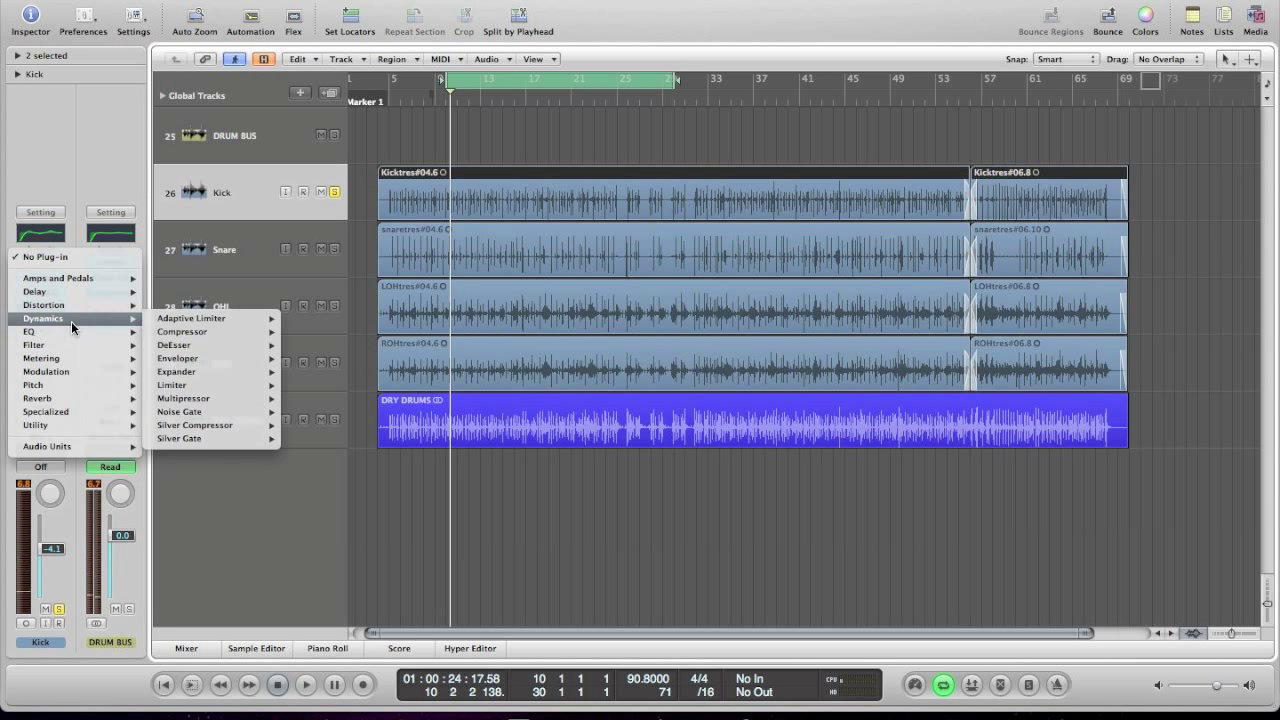
pyautogui.moveTo(178, 411)
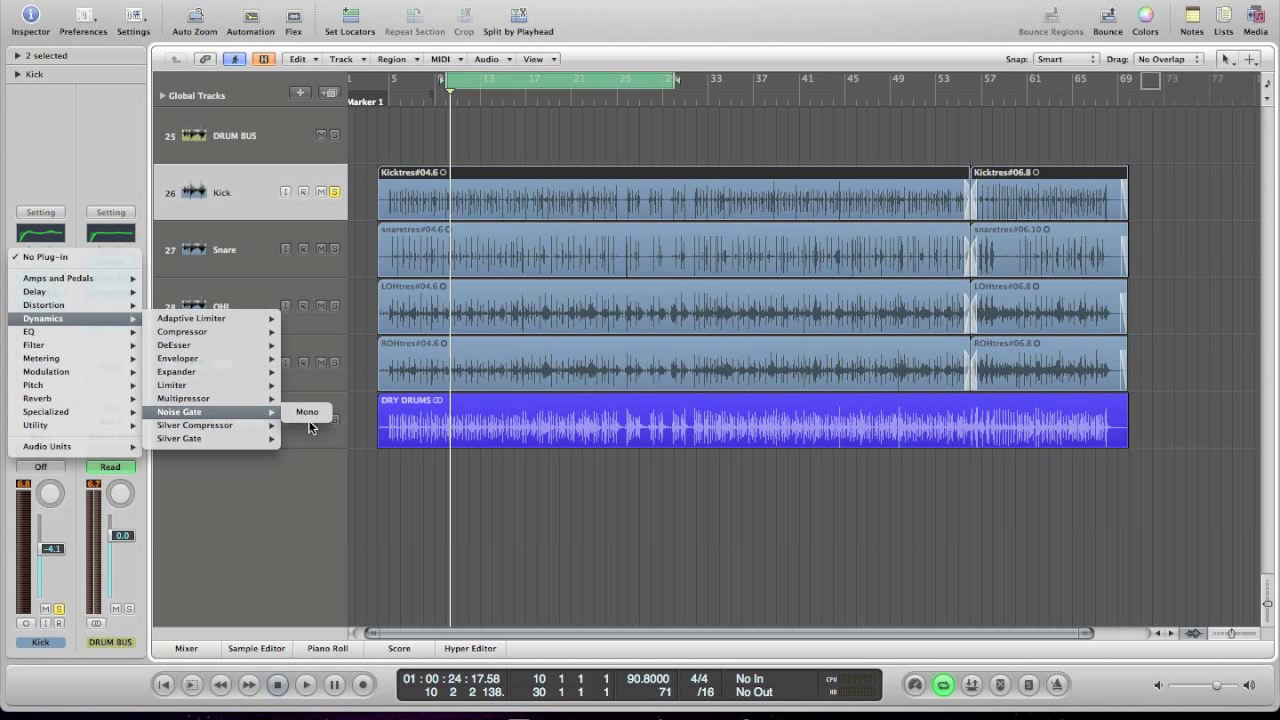
pyautogui.click(307, 411)
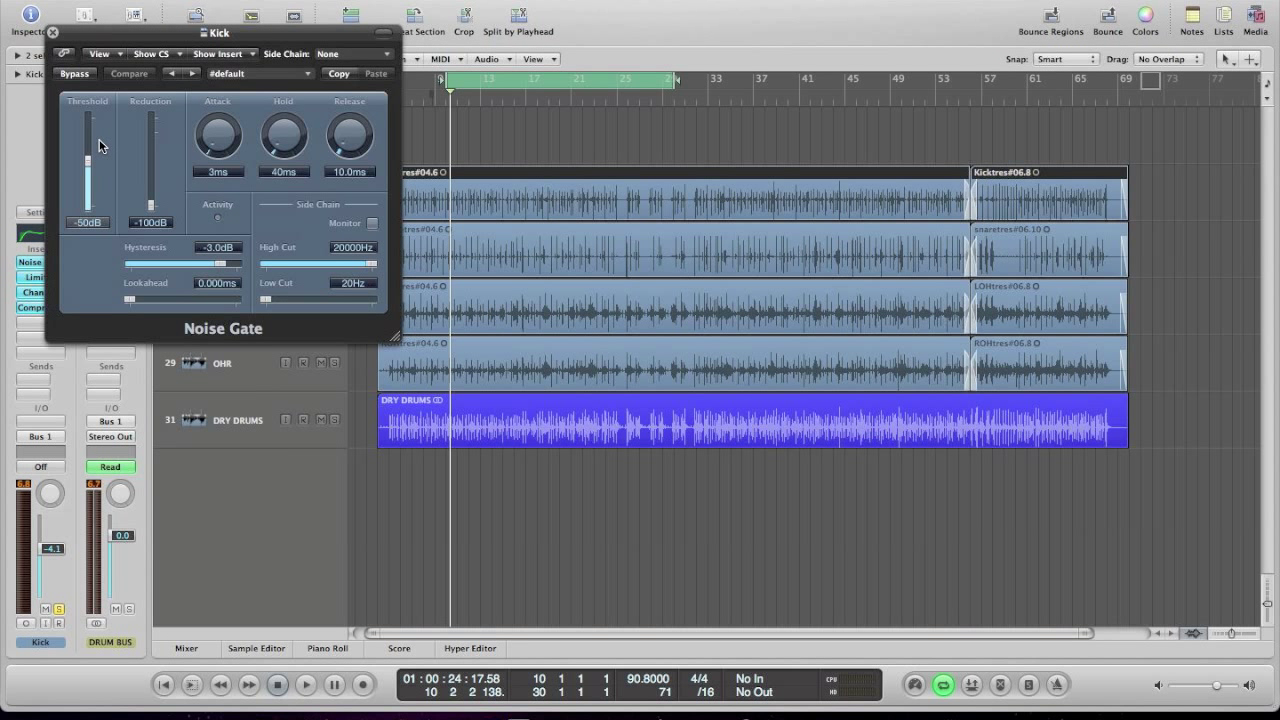
pyautogui.moveTo(100, 165)
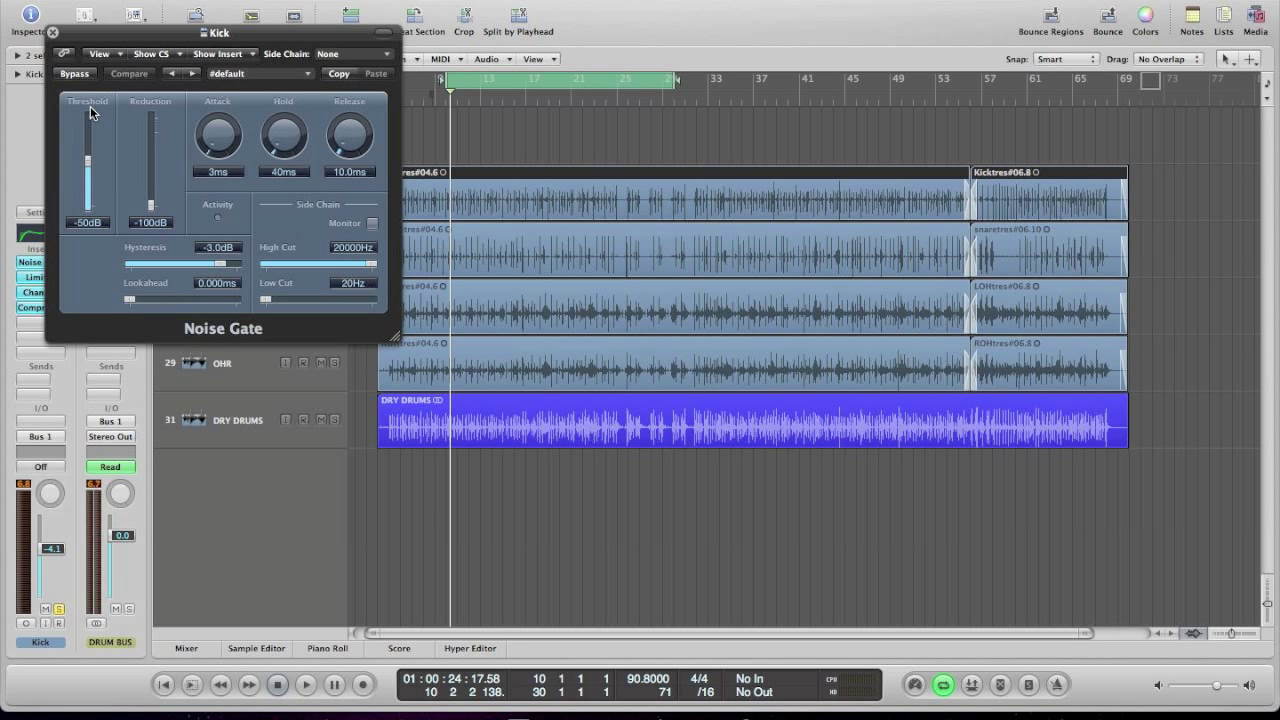
# Step: Raise the Kick Noise Gate threshold from -50 dB to -18 dB
pyautogui.click(305, 684)
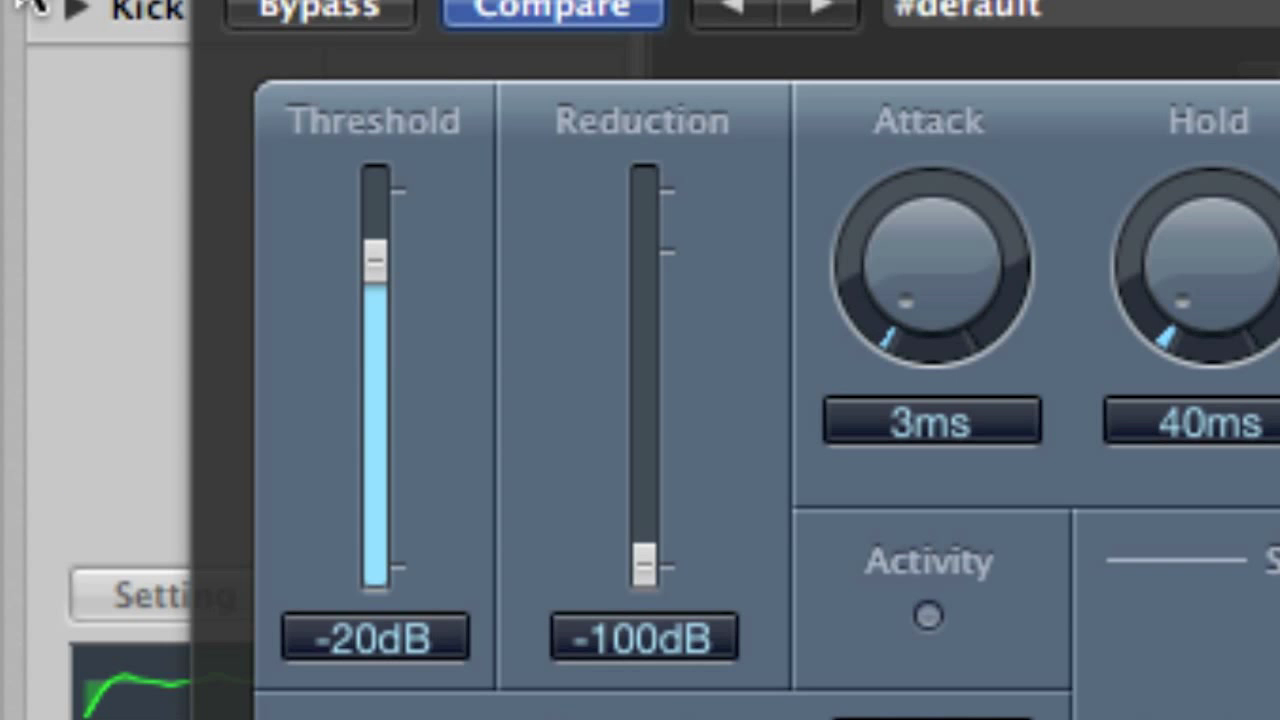
pyautogui.scroll(-3)
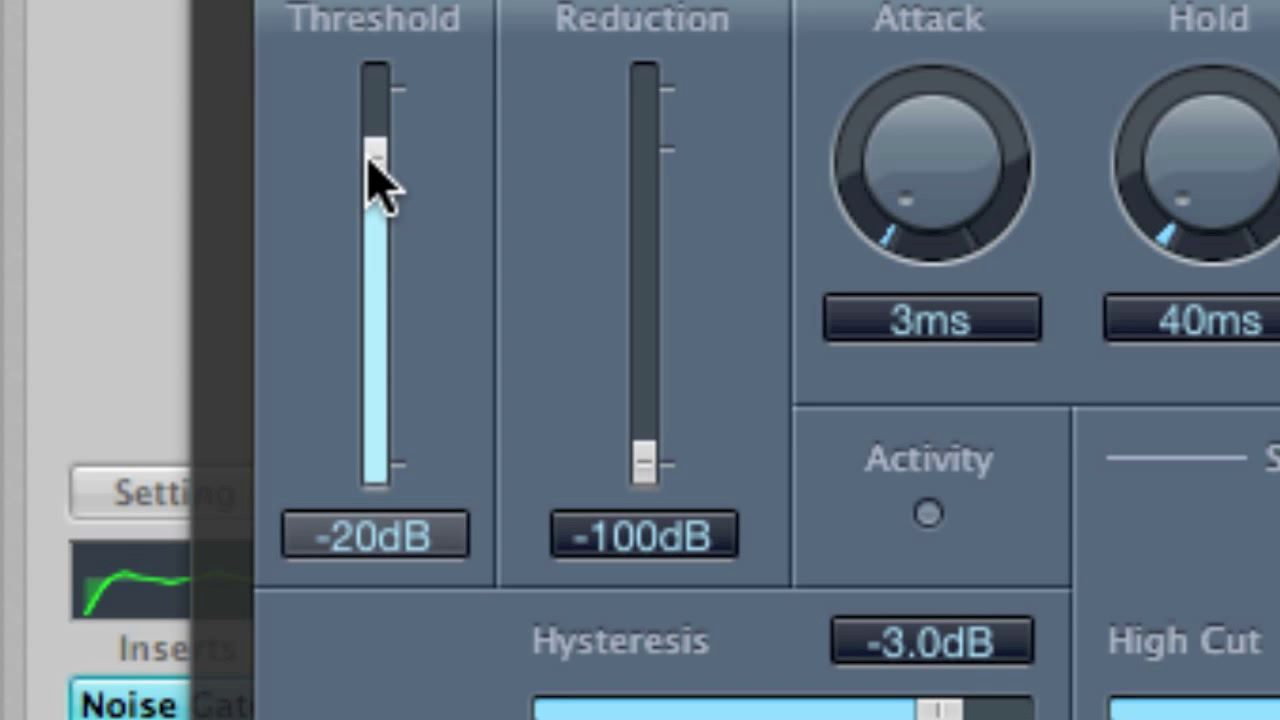
pyautogui.moveTo(390, 180)
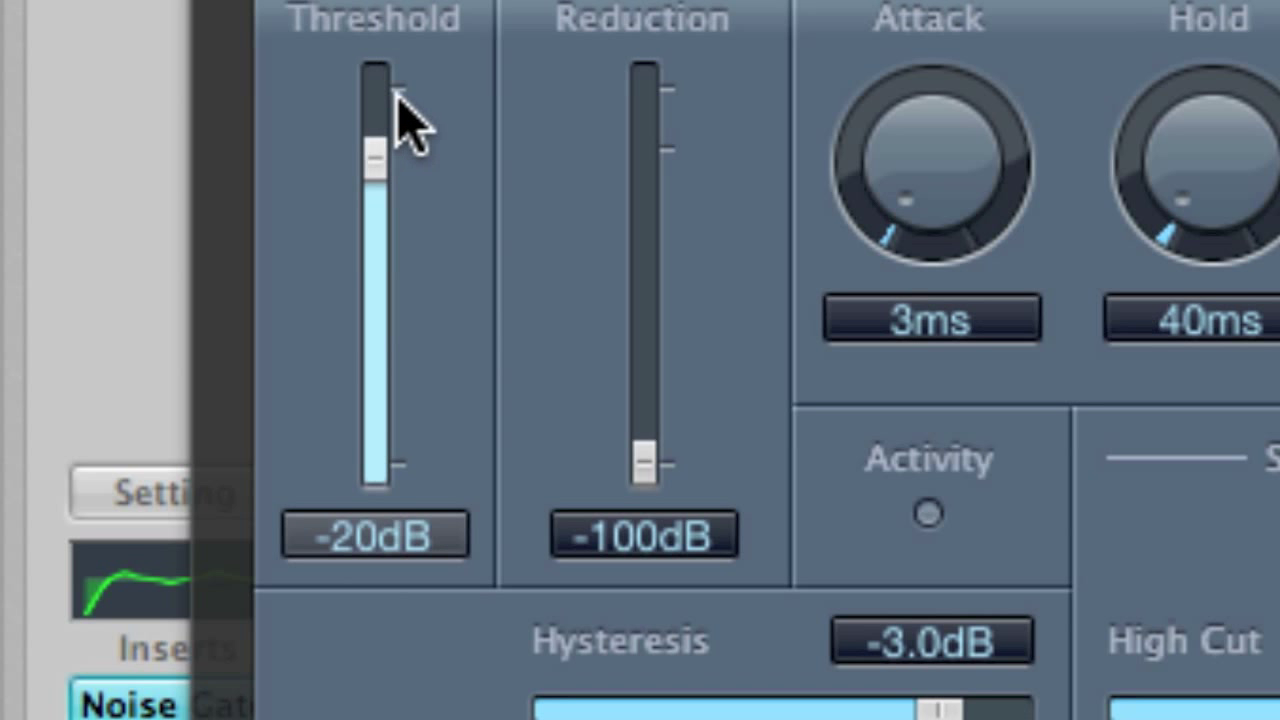
pyautogui.moveTo(395, 90)
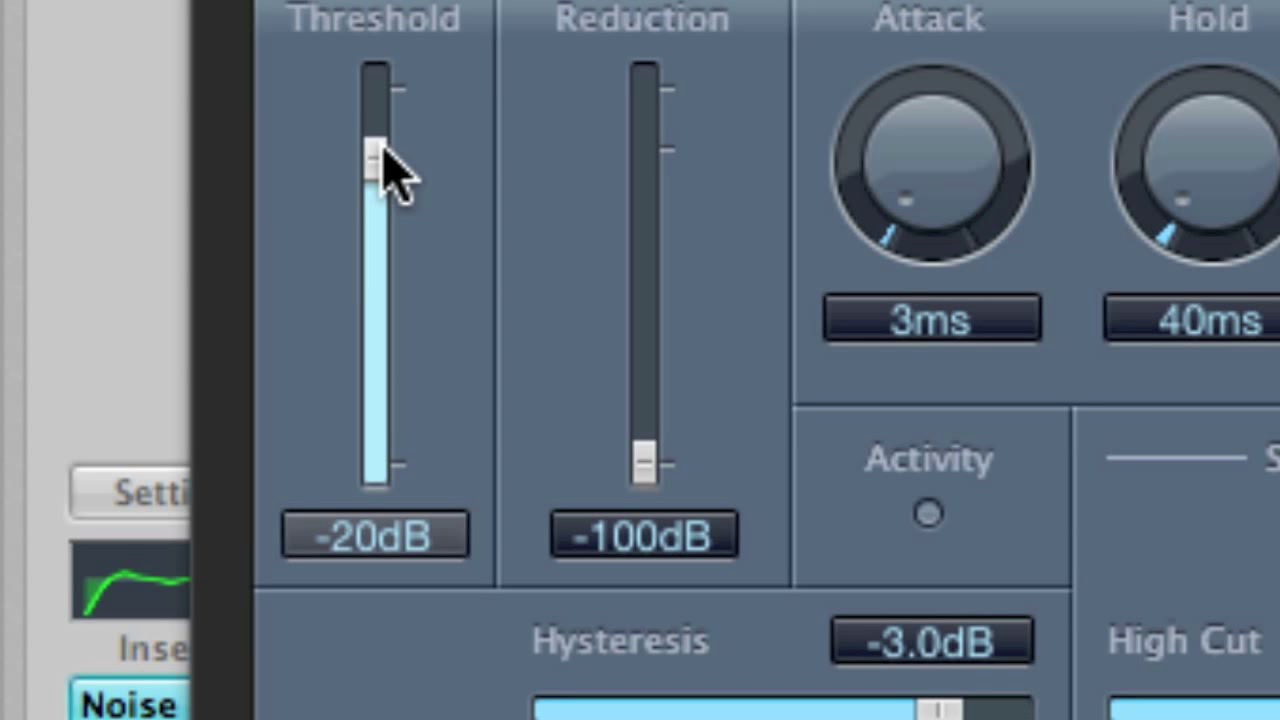
pyautogui.moveTo(375, 150); pyautogui.dragTo(375, 140)
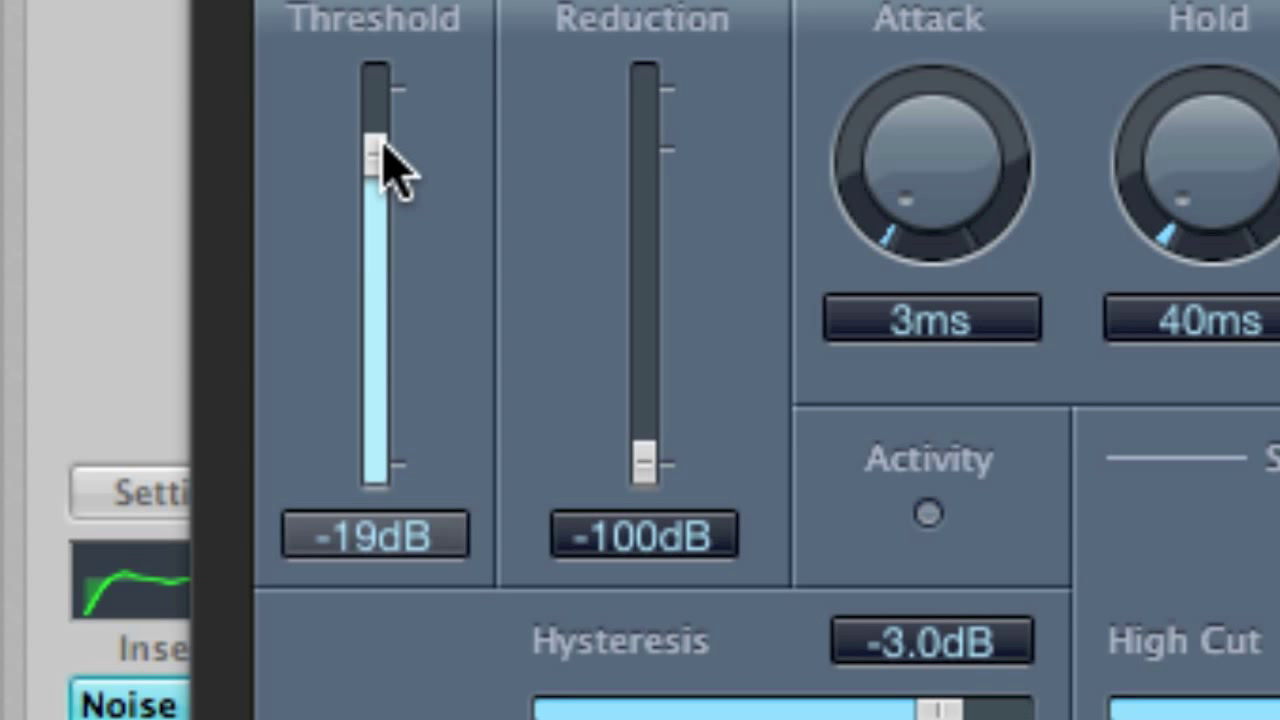
pyautogui.moveTo(375, 160); pyautogui.dragTo(375, 150)
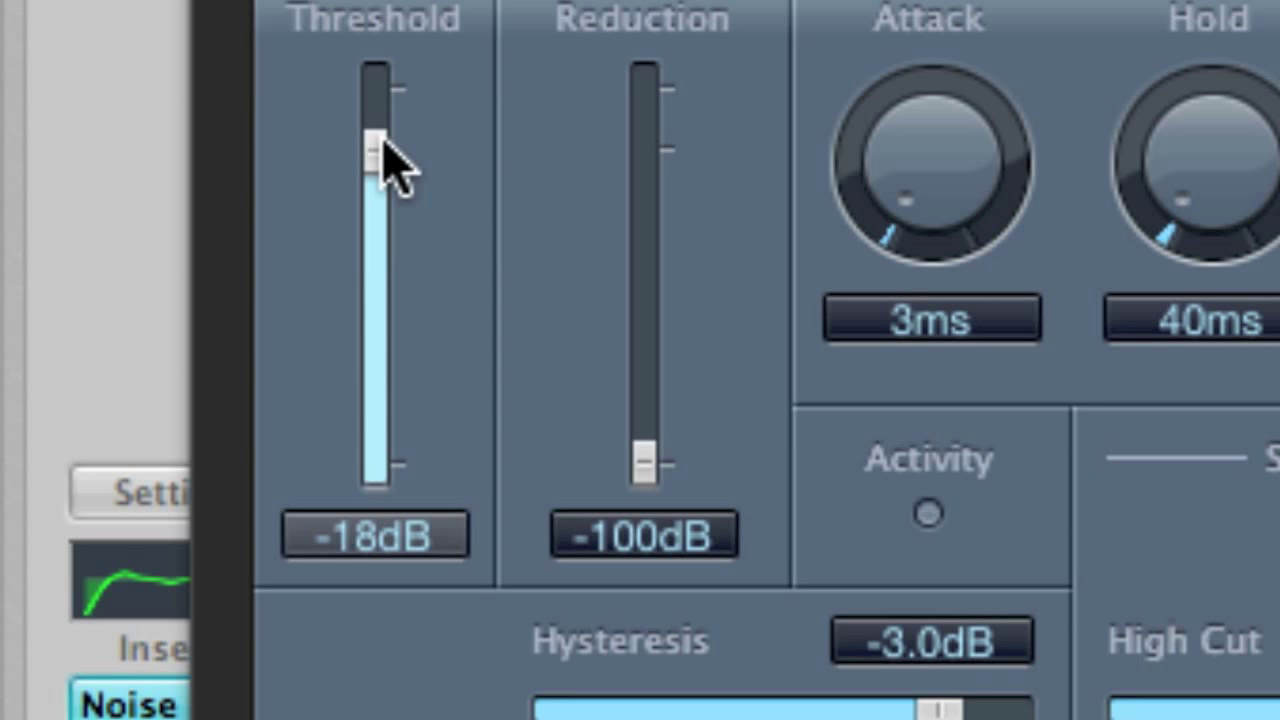
pyautogui.moveTo(410, 165)
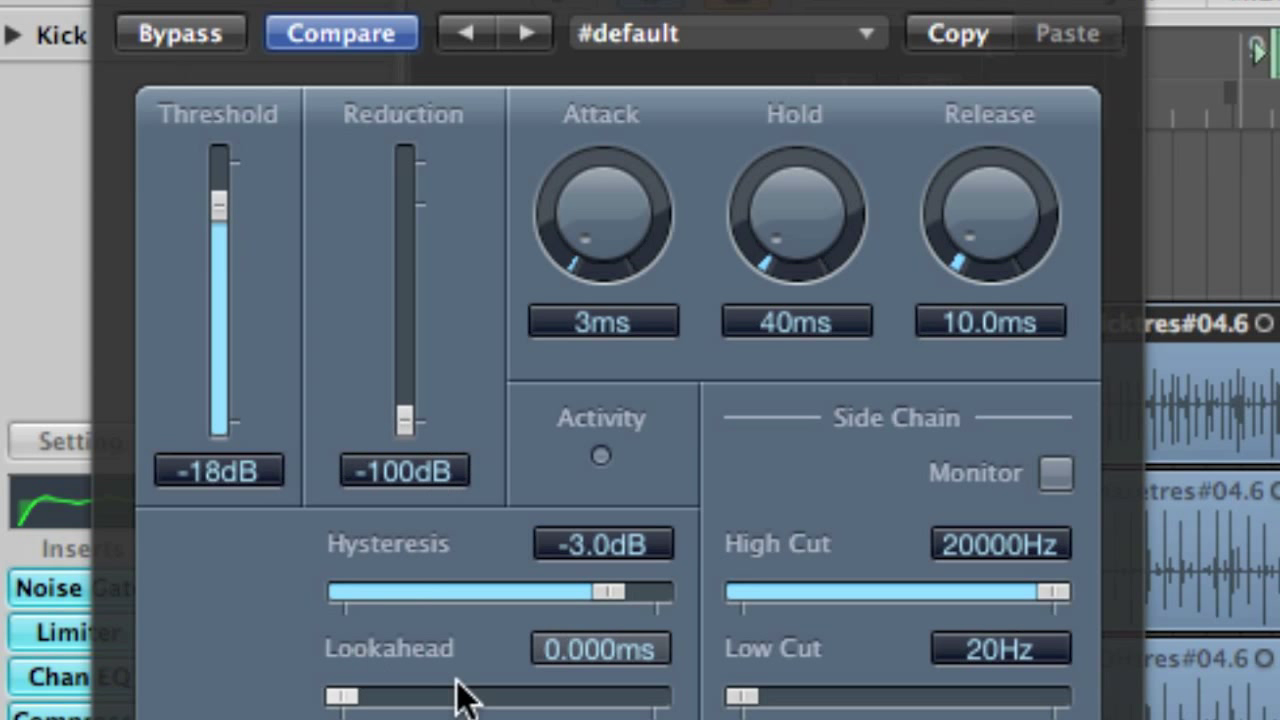
# Step: Set the gate lookahead to 10 ms and attack to 1 ms
pyautogui.moveTo(340, 695); pyautogui.dragTo(395, 695)
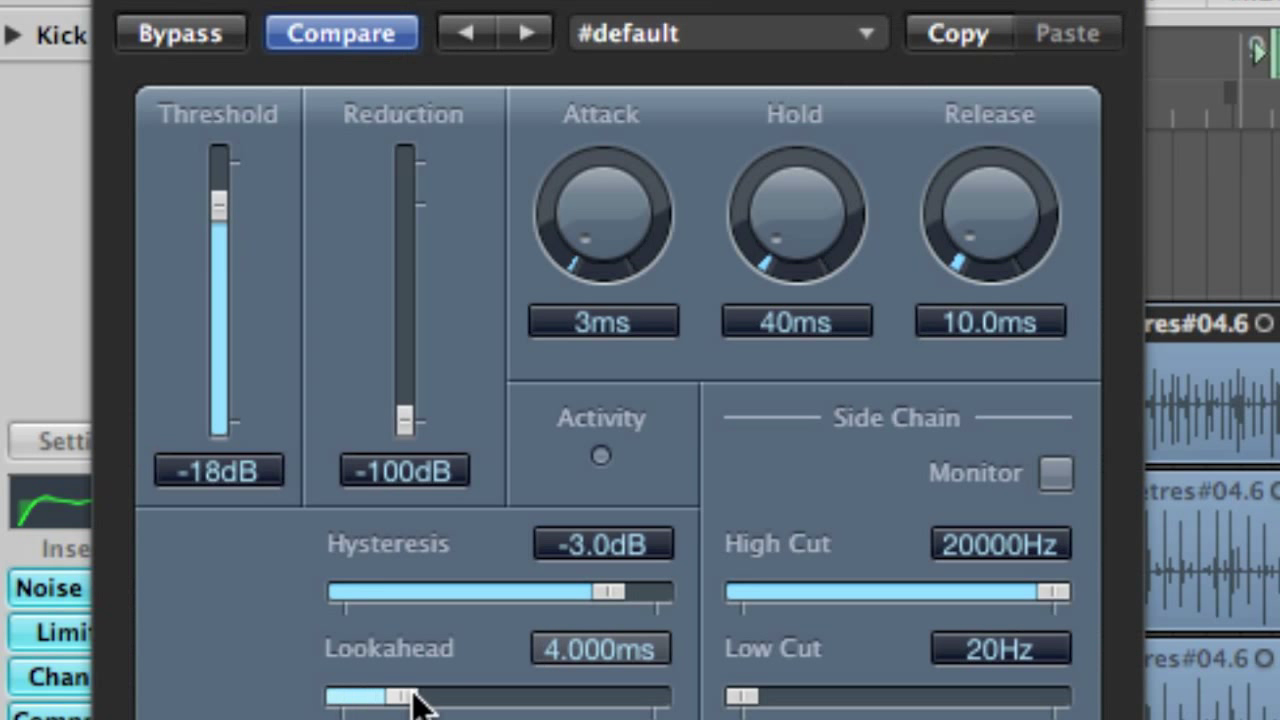
pyautogui.moveTo(400, 695); pyautogui.dragTo(500, 695)
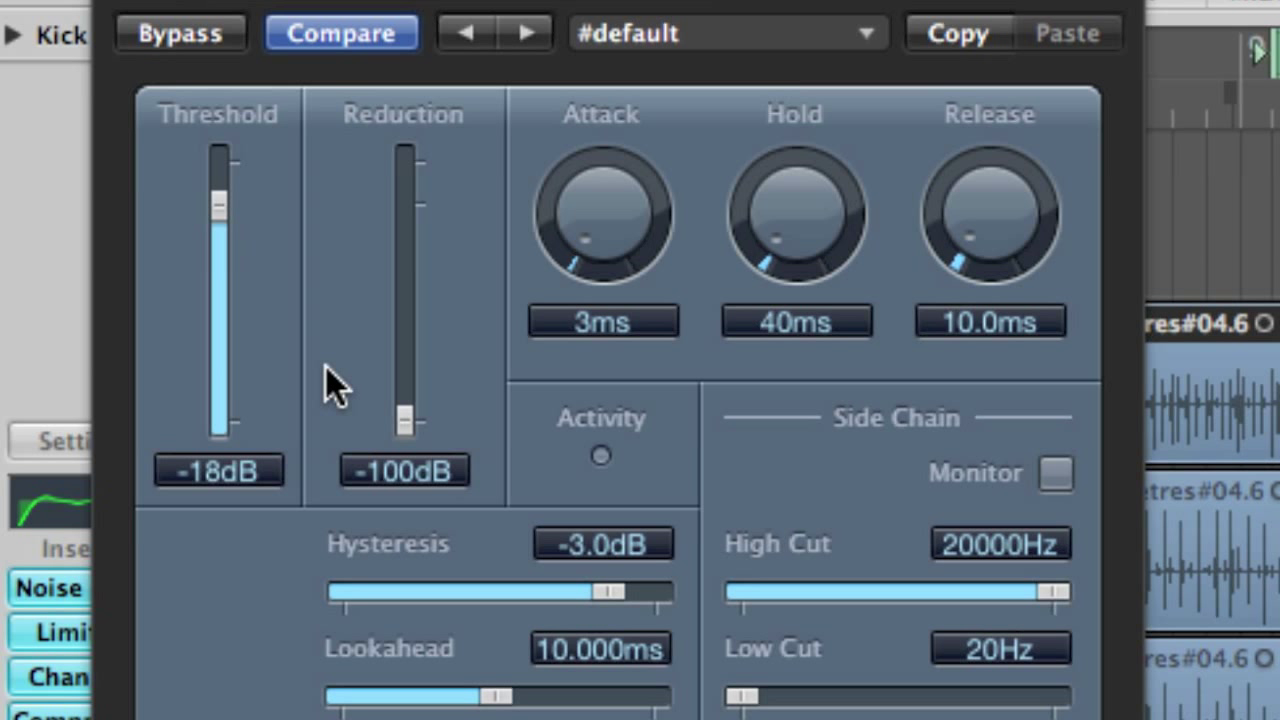
pyautogui.moveTo(600, 215)
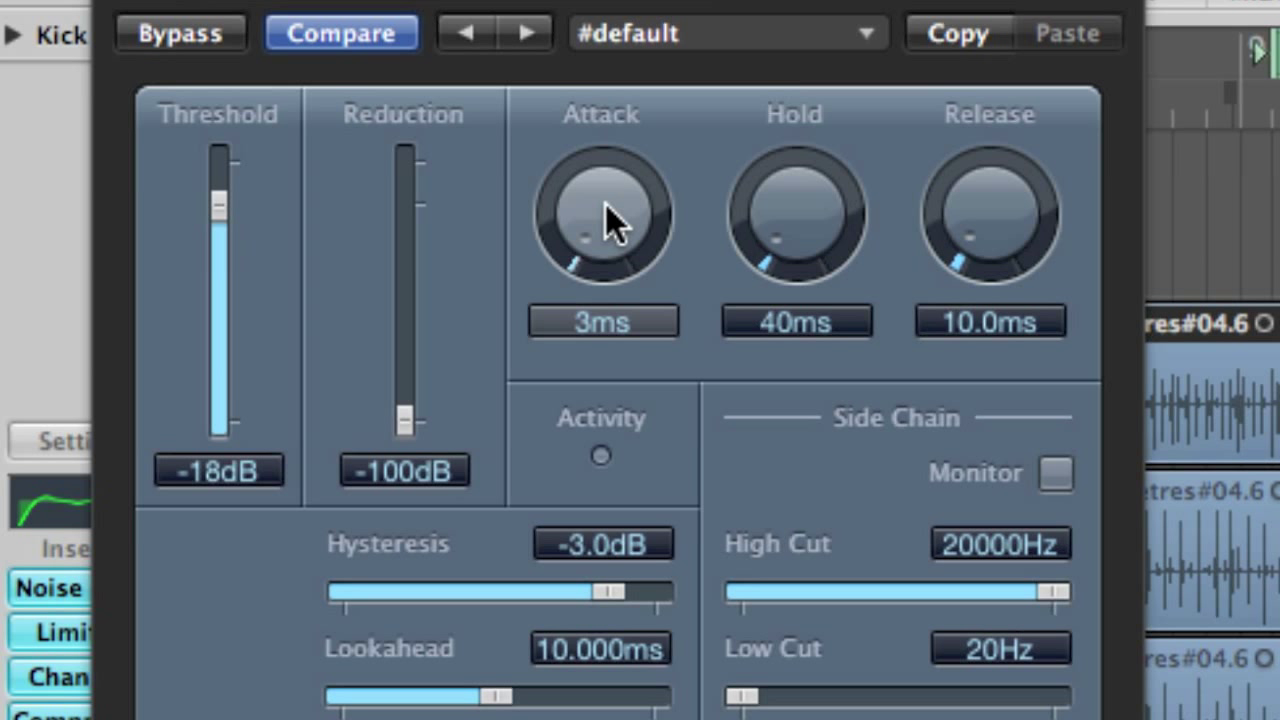
pyautogui.moveTo(603, 215); pyautogui.dragTo(595, 265)
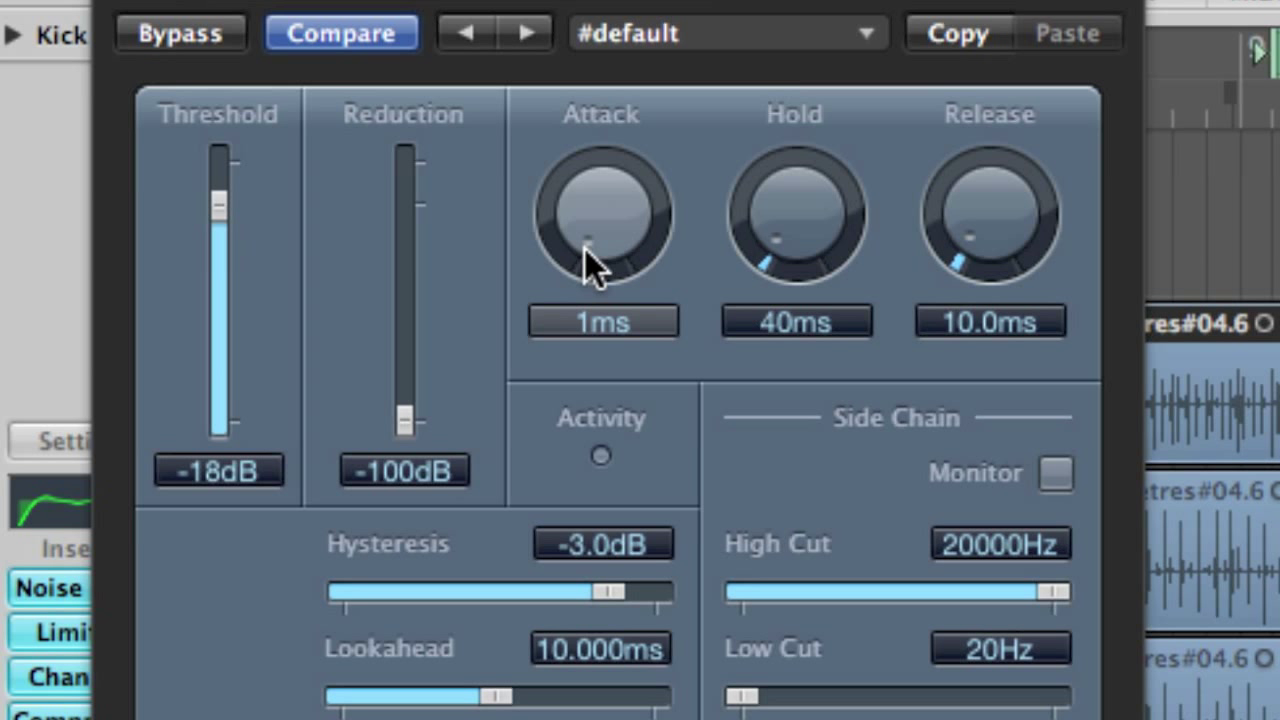
pyautogui.moveTo(797, 220)
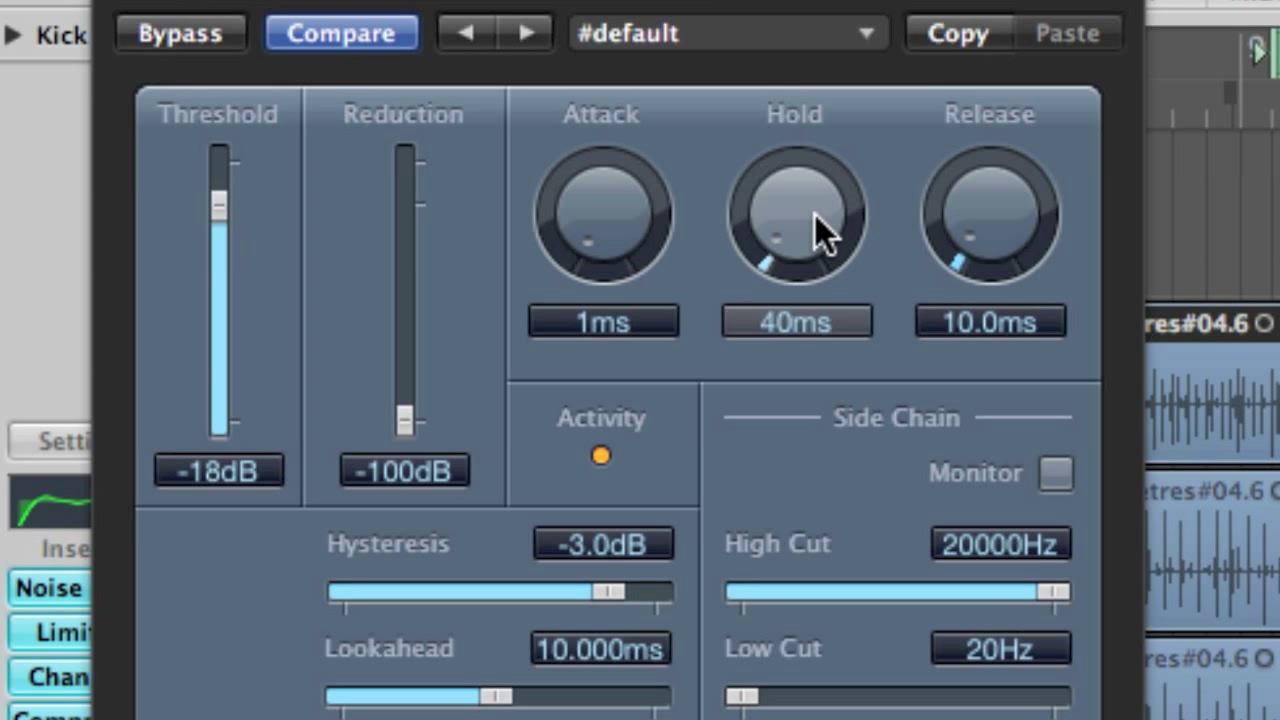
# Step: Set the gate hold to 80 ms and release to about 133 ms
pyautogui.moveTo(795, 215); pyautogui.dragTo(810, 190)
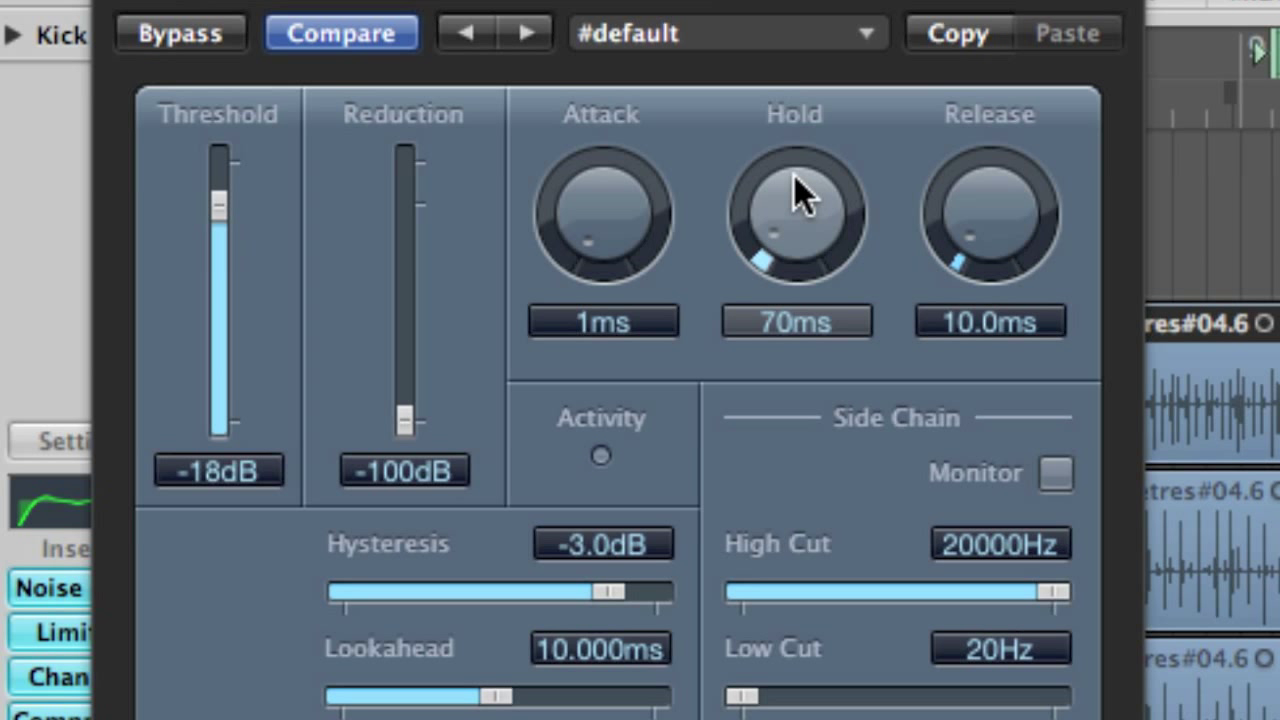
pyautogui.moveTo(795, 215); pyautogui.dragTo(800, 205)
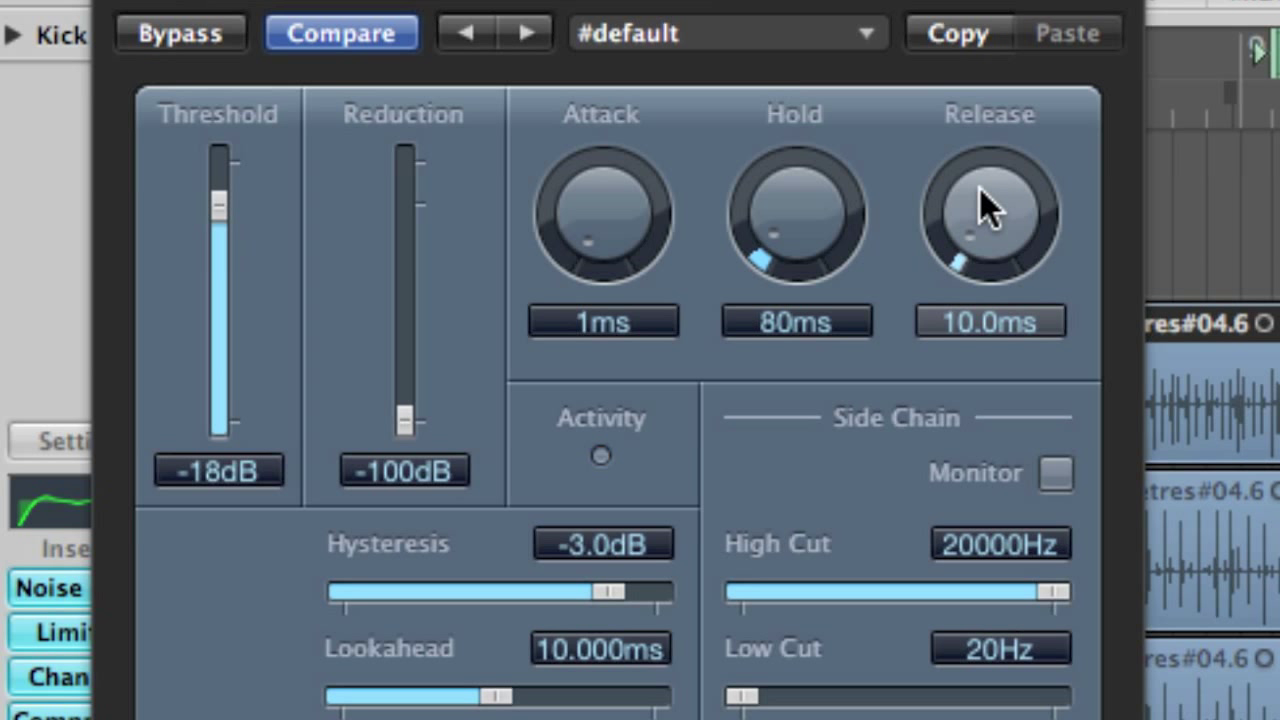
pyautogui.moveTo(990, 215); pyautogui.dragTo(965, 90)
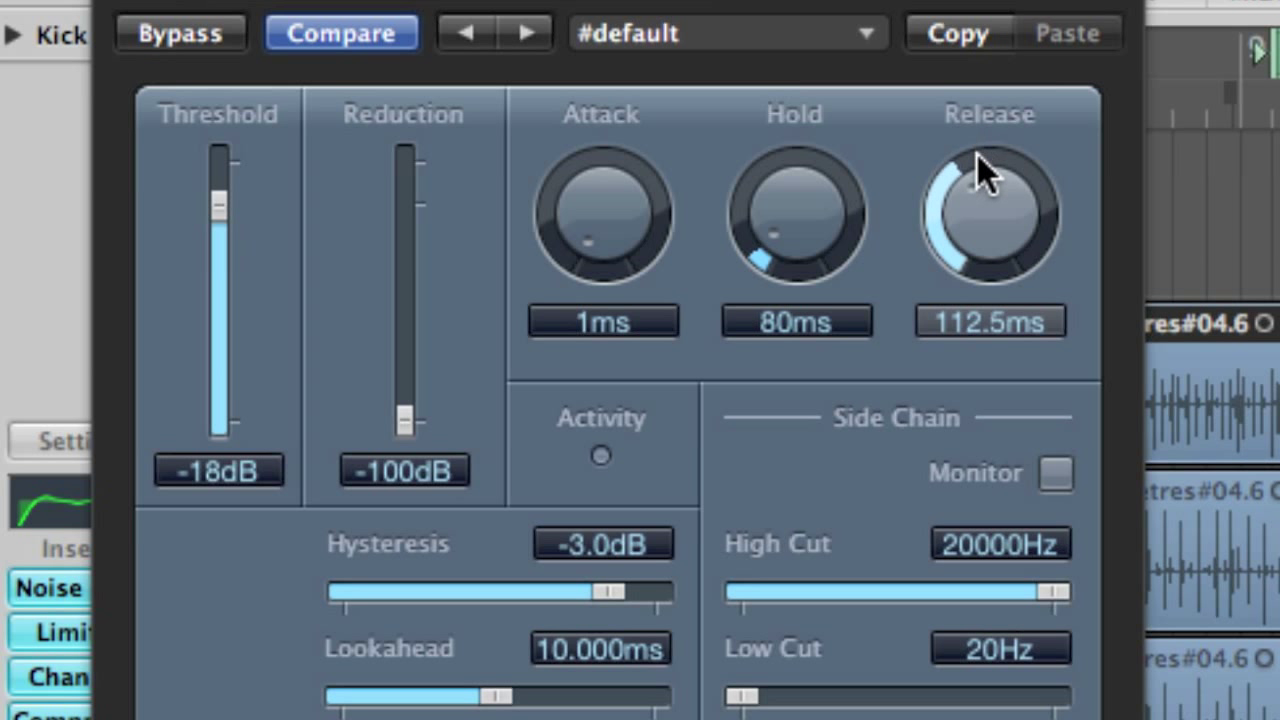
pyautogui.moveTo(990, 180); pyautogui.dragTo(990, 150)
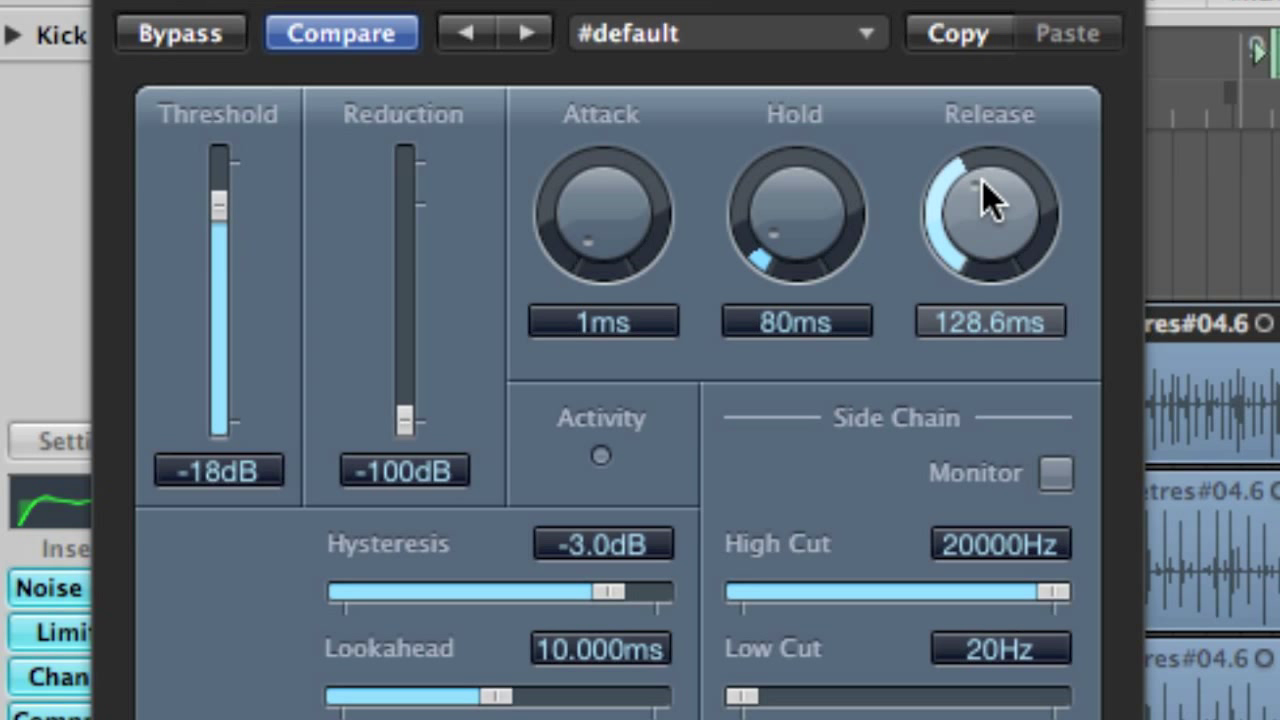
pyautogui.moveTo(990, 210); pyautogui.dragTo(990, 190)
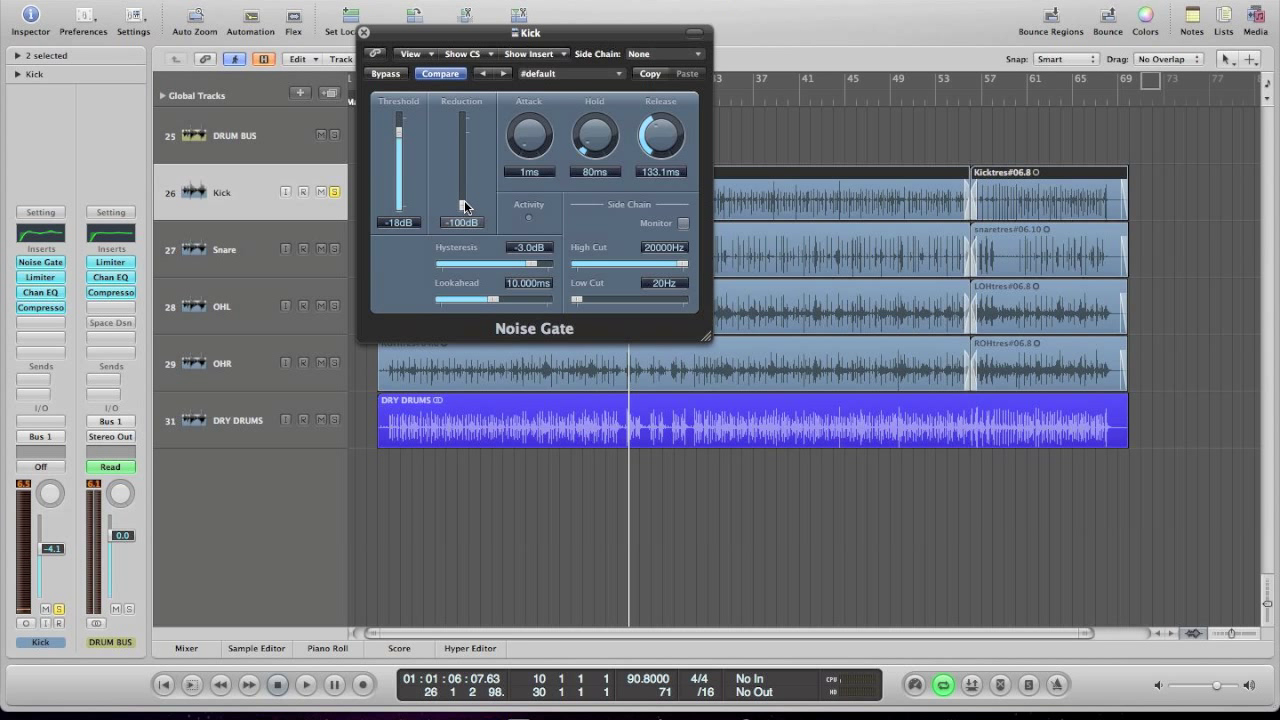
# Step: During playback, ease the gate reduction up from -100 dB toward -18 dB
pyautogui.moveTo(462, 205); pyautogui.dragTo(463, 160)
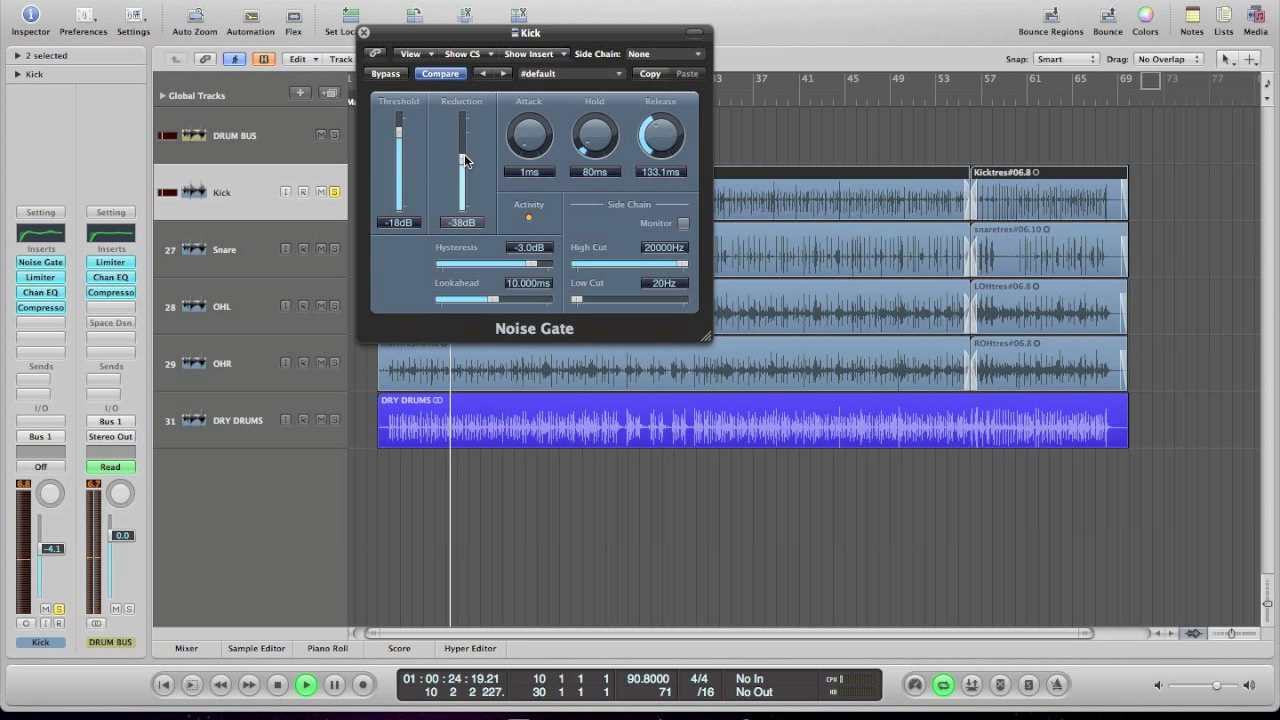
pyautogui.moveTo(462, 163); pyautogui.dragTo(462, 135)
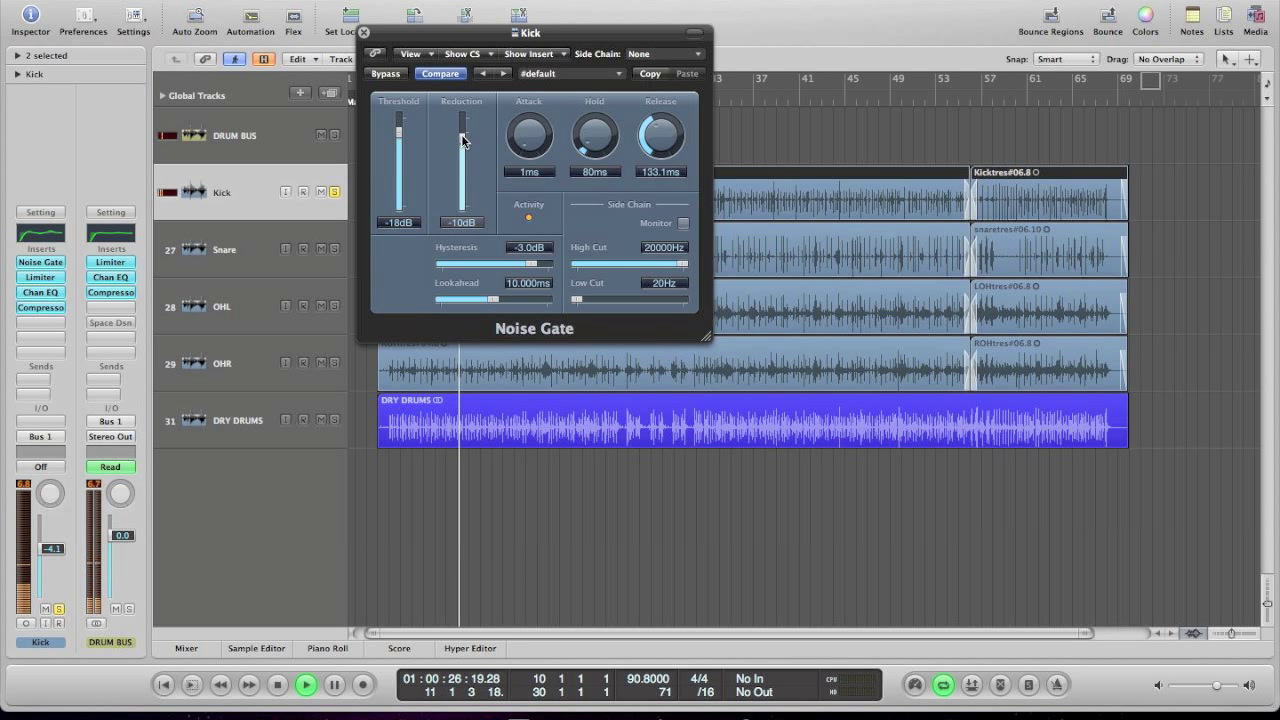
pyautogui.moveTo(462, 140); pyautogui.dragTo(462, 180)
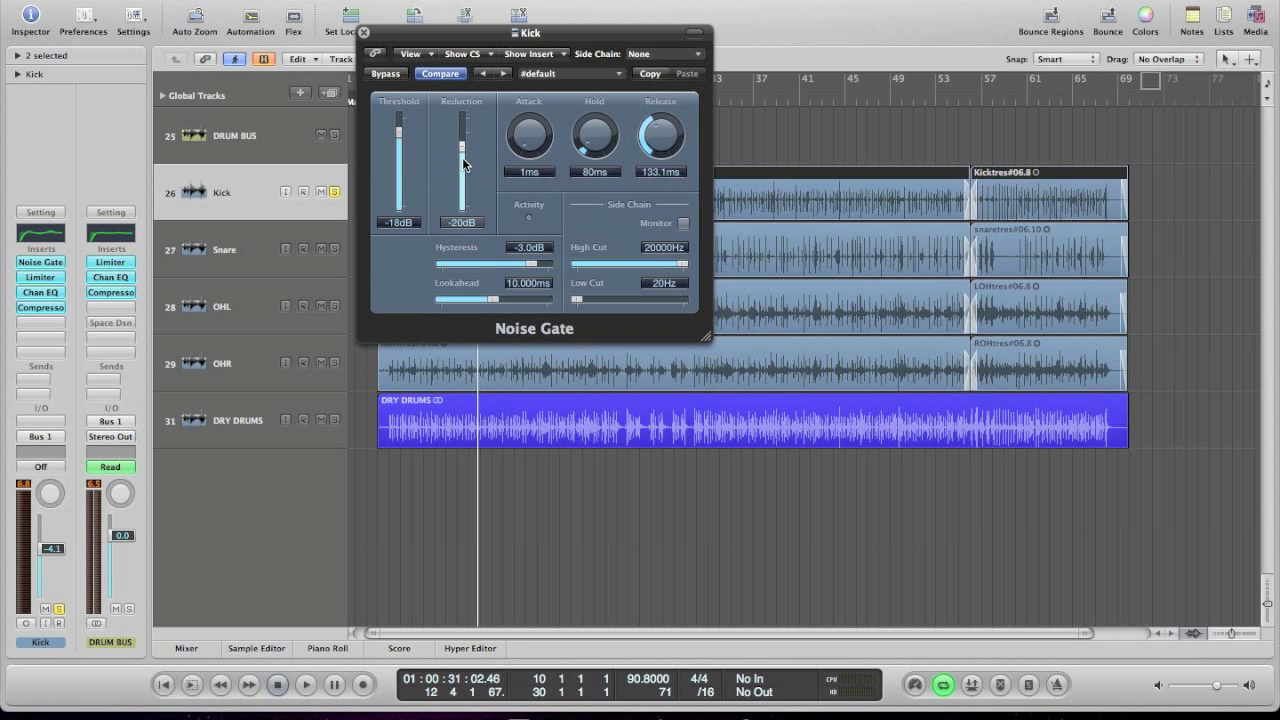
pyautogui.moveTo(478, 159)
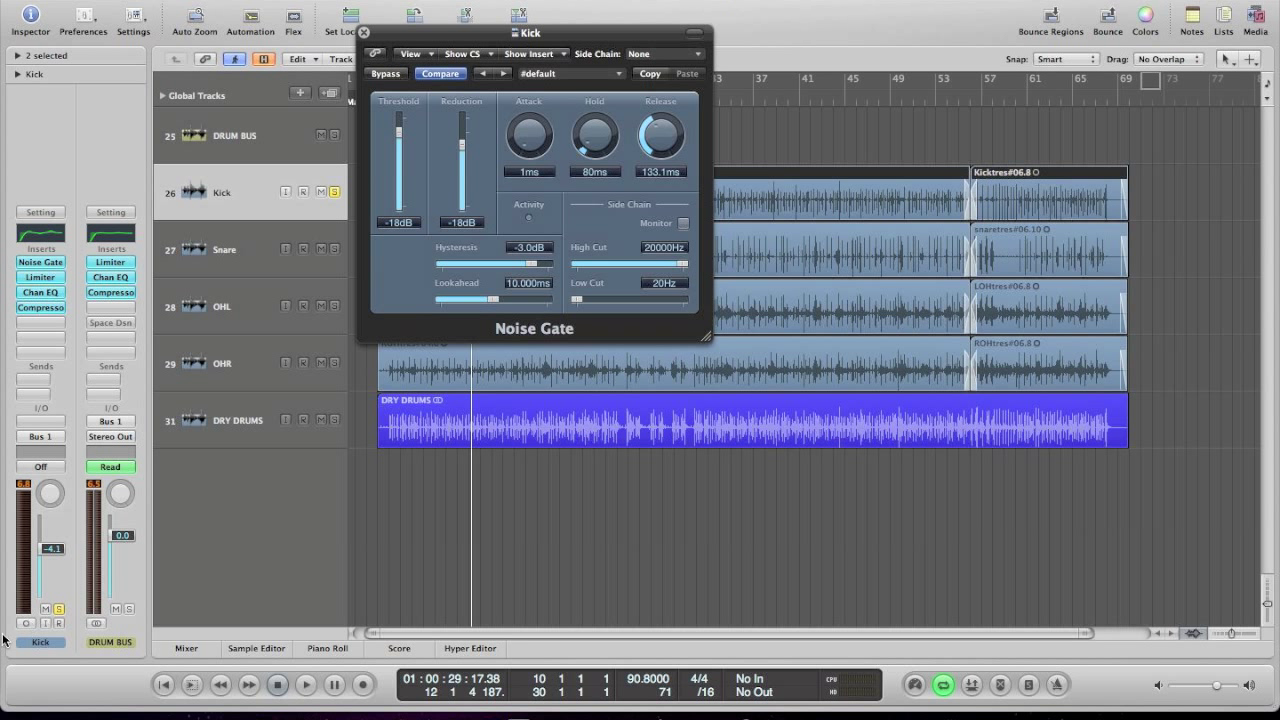
pyautogui.moveTo(57, 609)
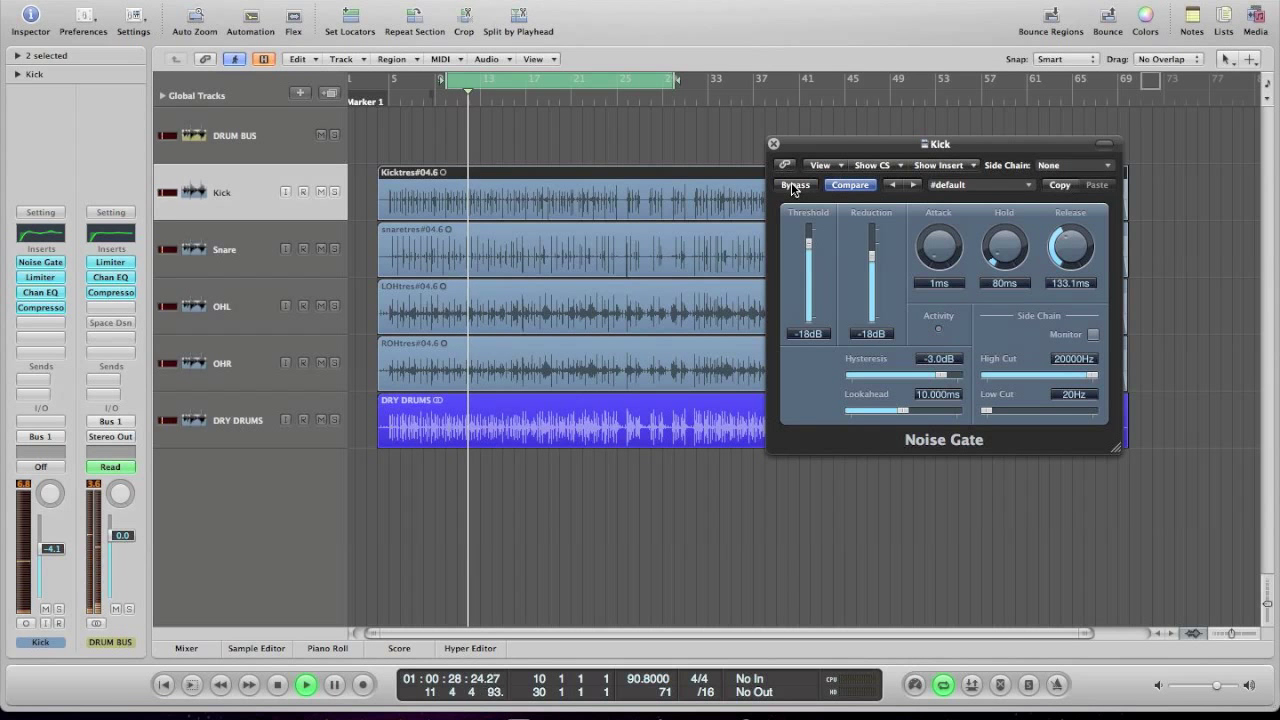
# Step: Bypass the Noise Gate to compare the kick with and without gating
pyautogui.click(795, 184)
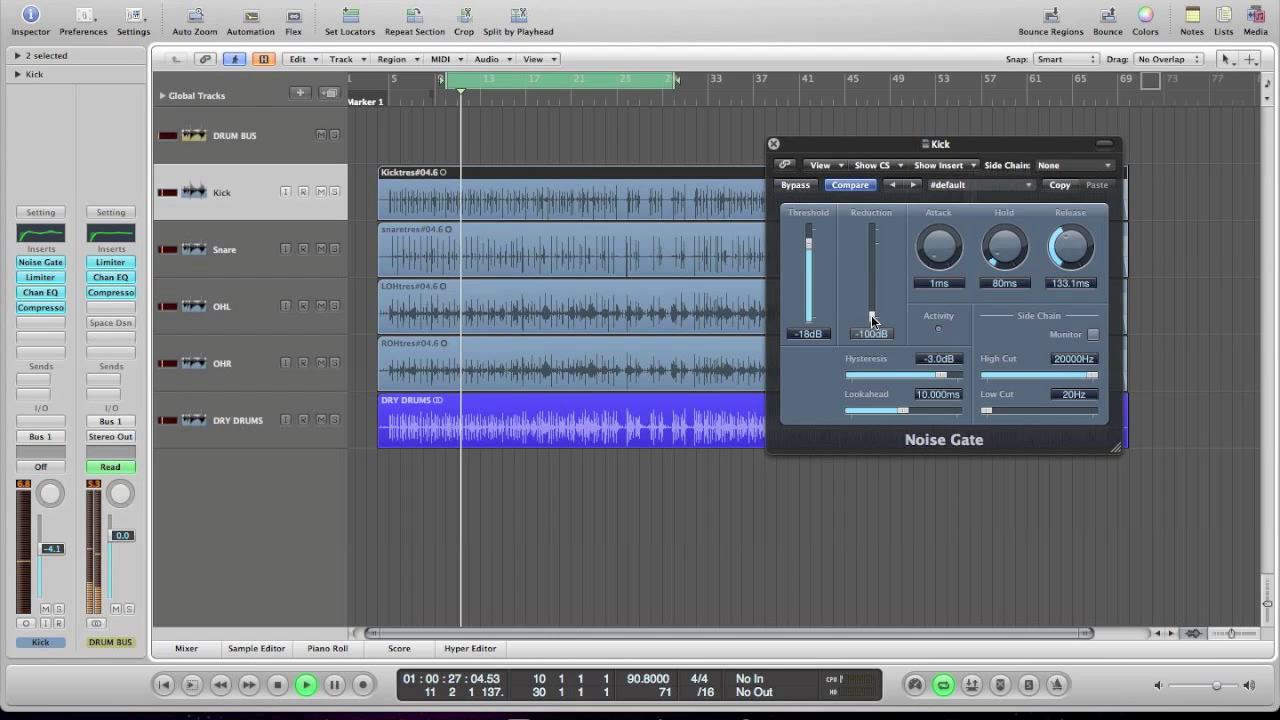
# Step: Return the gate reduction to -18 dB and close the Drum Bus Space Designer window
pyautogui.moveTo(871, 318); pyautogui.dragTo(865, 262)
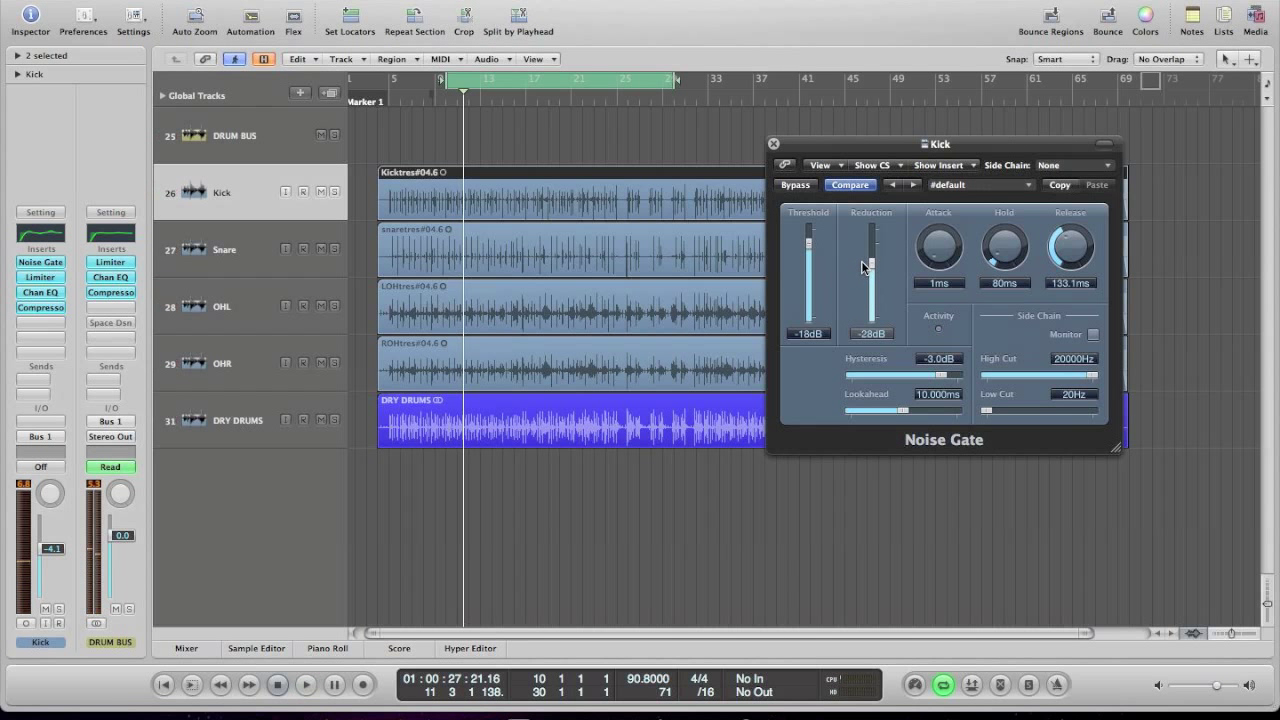
pyautogui.moveTo(871, 265); pyautogui.dragTo(871, 250)
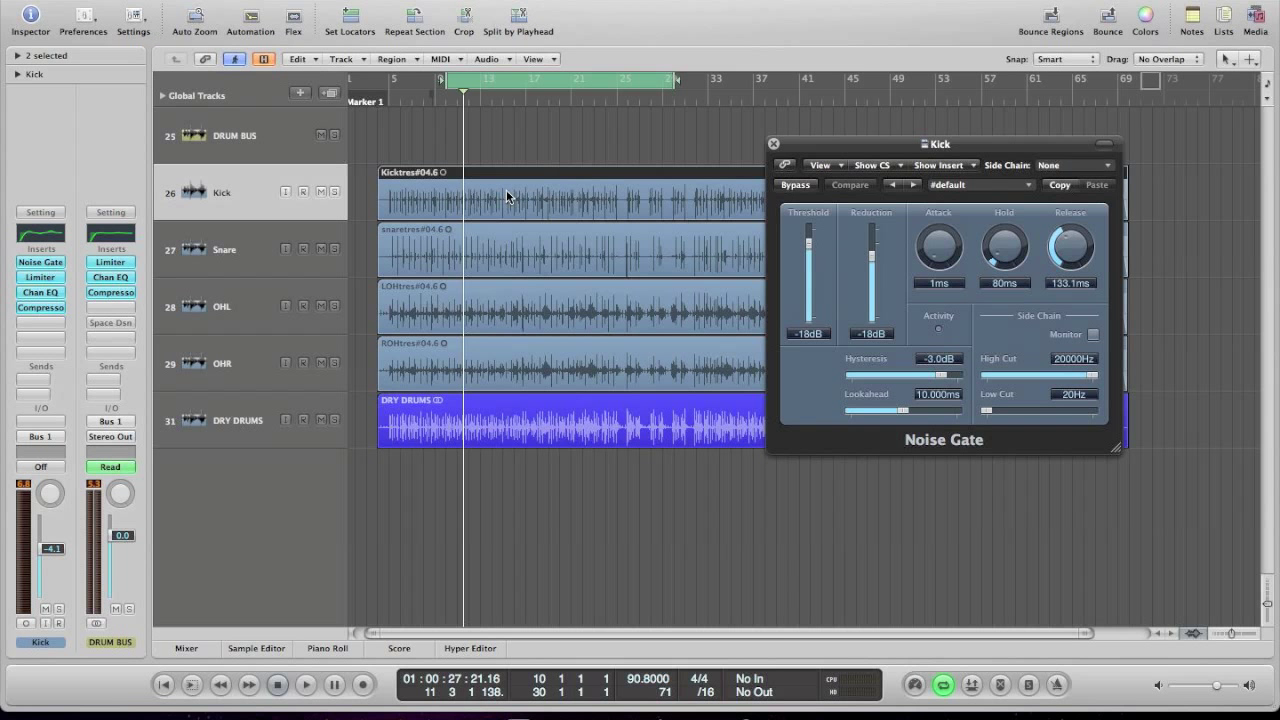
pyautogui.click(305, 684)
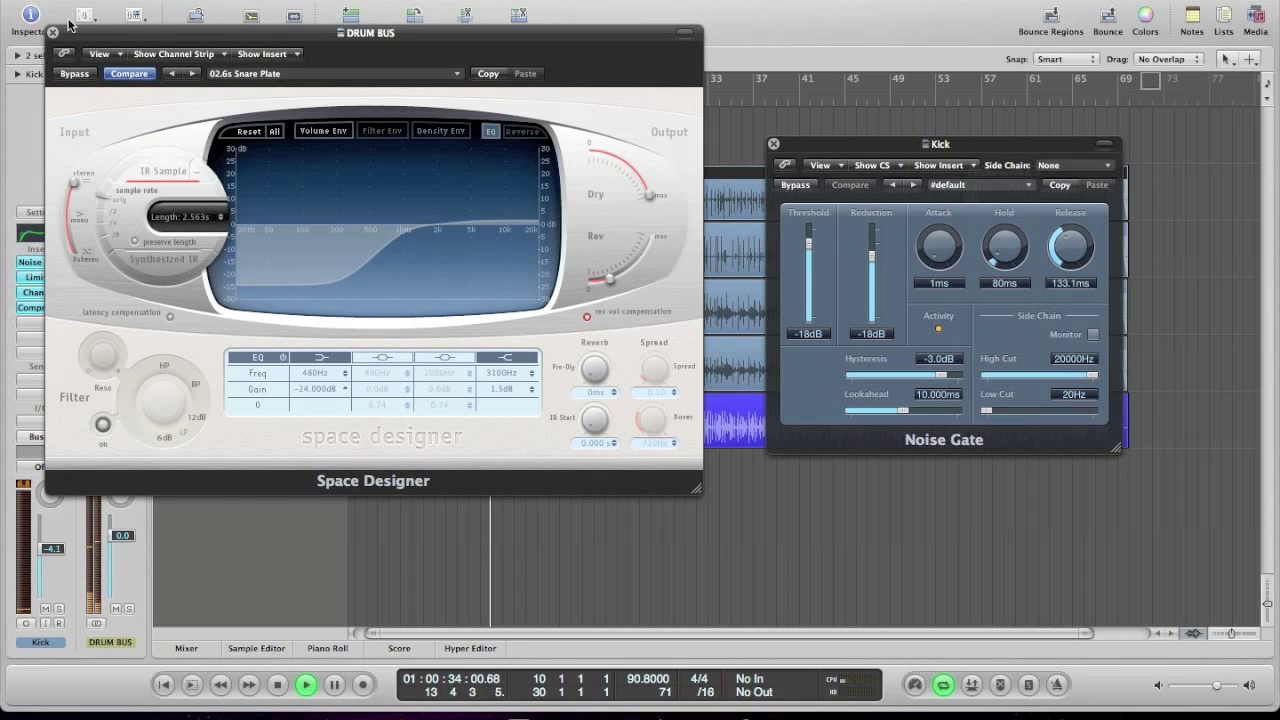
pyautogui.click(51, 33)
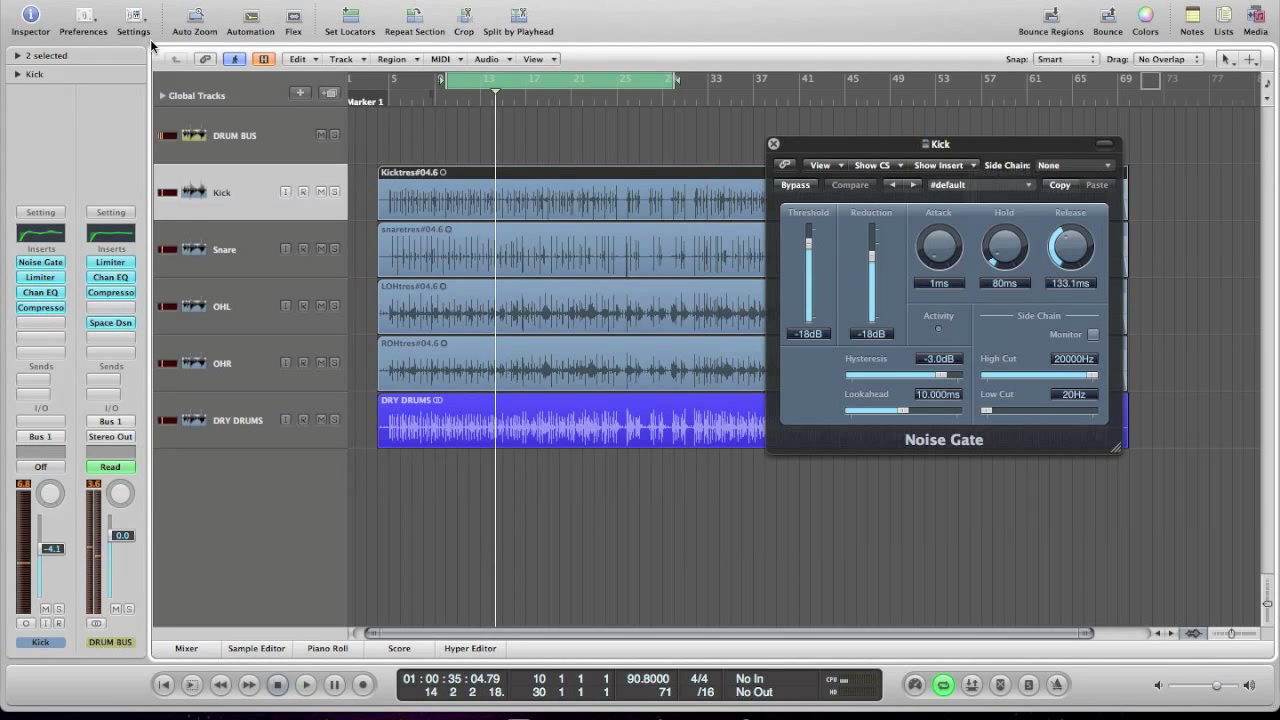